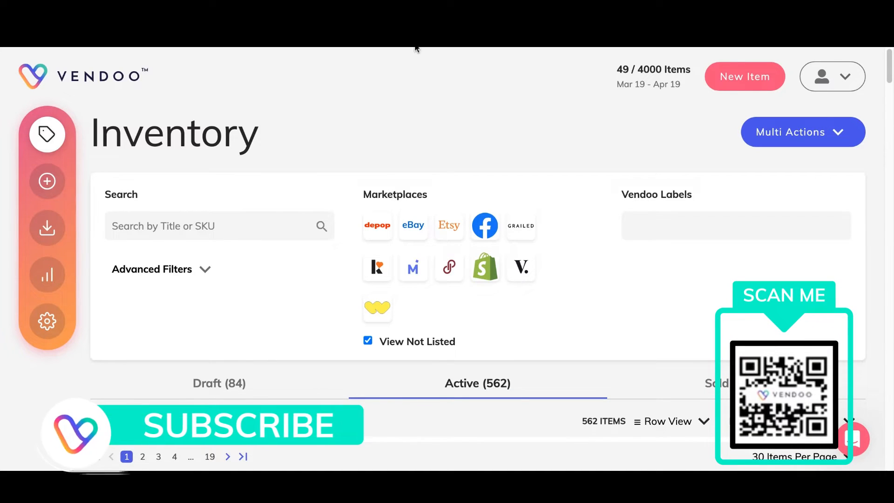
# Step: Review the marketplace connection settings in the account settings
pyautogui.click(476, 382)
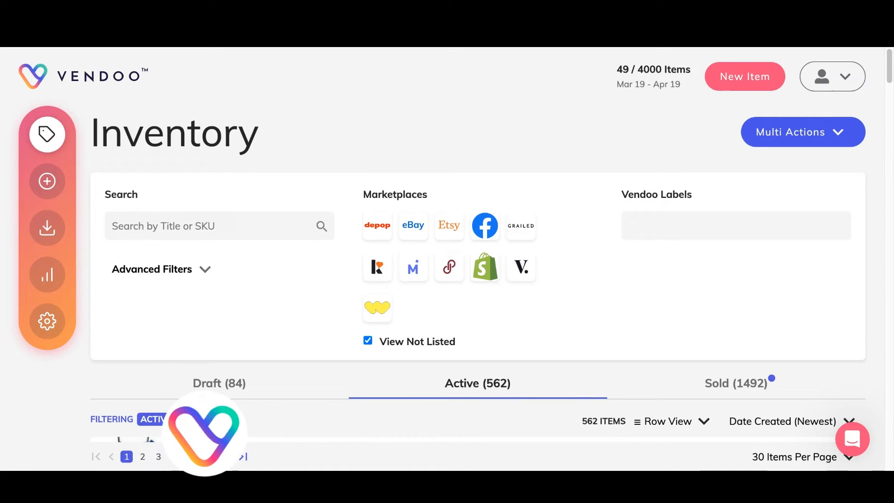
pyautogui.scroll(-3)
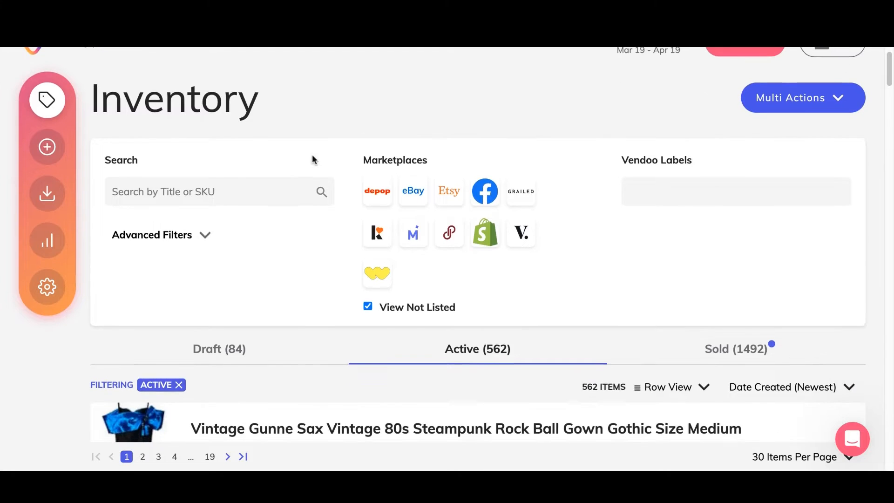
pyautogui.moveTo(46, 287)
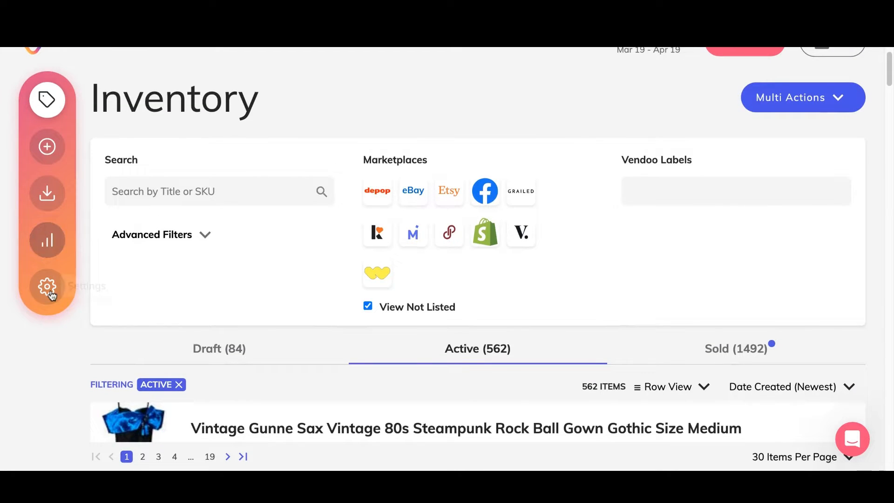
pyautogui.click(47, 286)
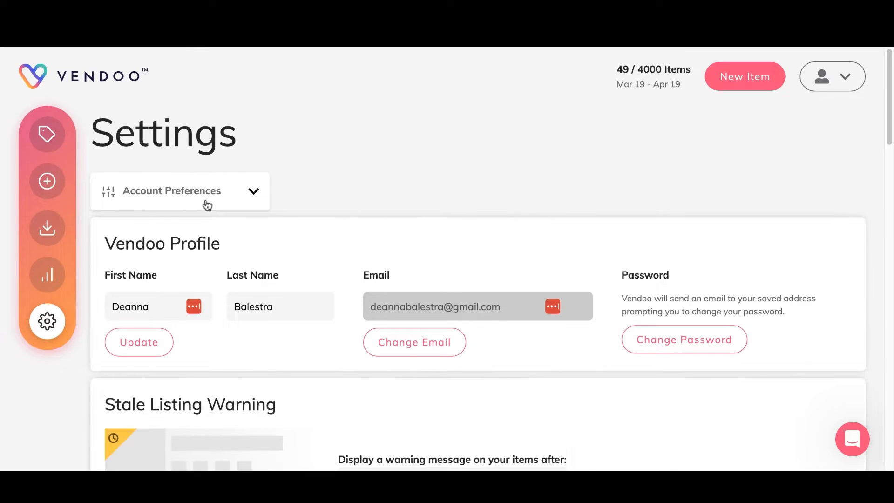
pyautogui.click(179, 190)
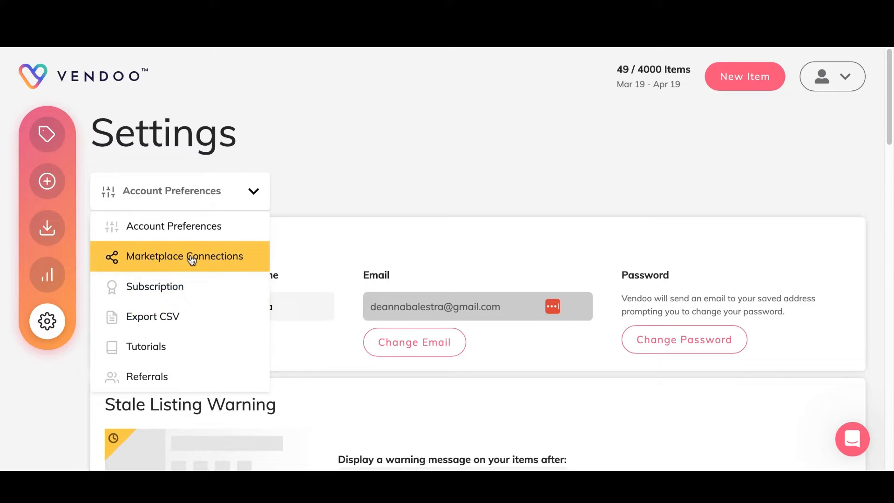
pyautogui.click(184, 256)
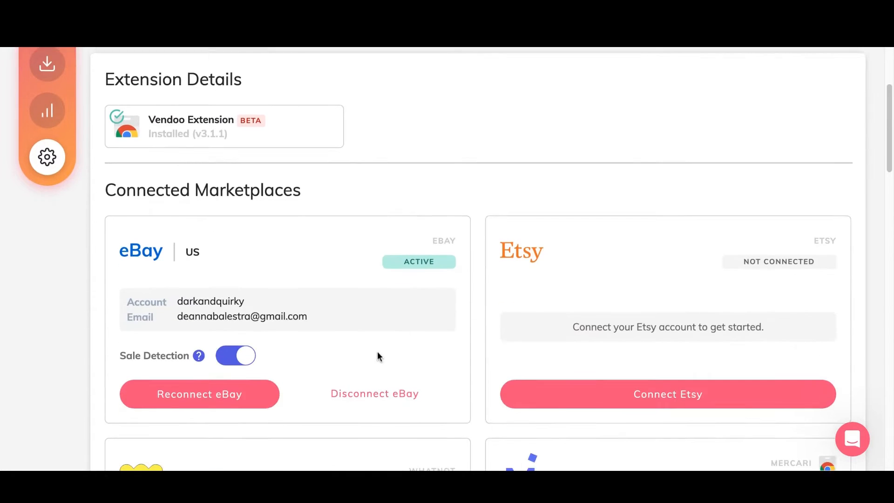
pyautogui.scroll(-3)
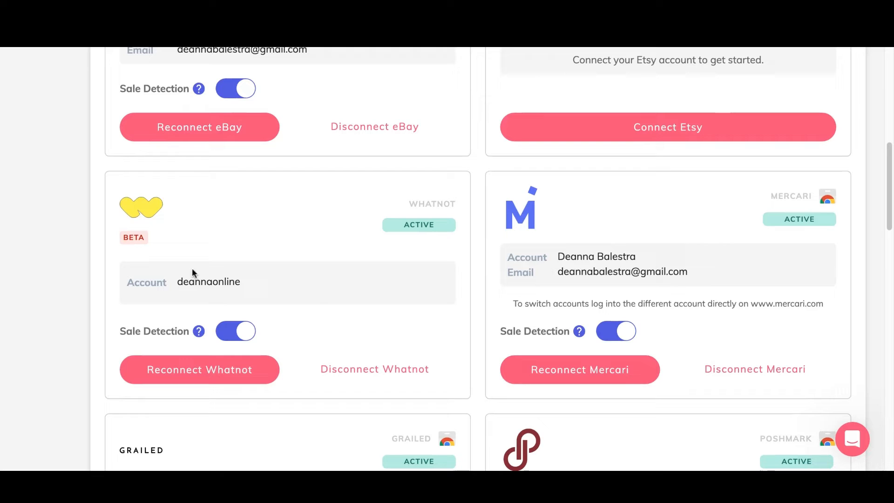
pyautogui.moveTo(193, 357)
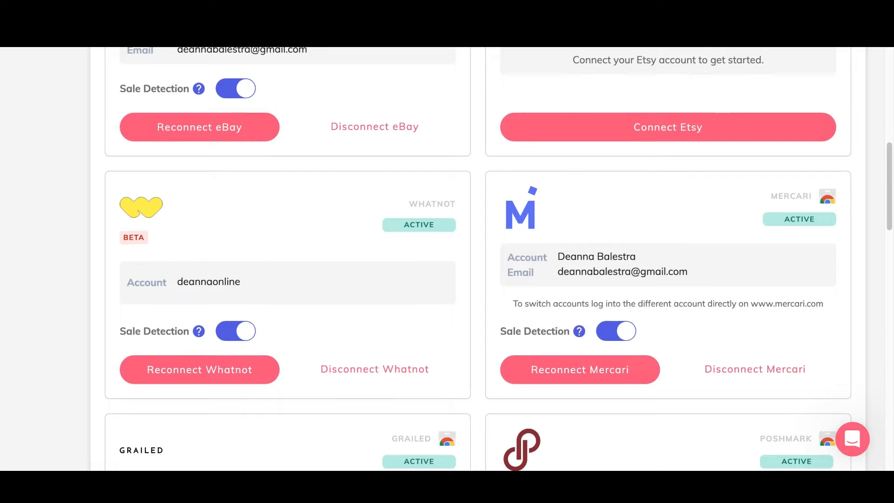
pyautogui.moveTo(288, 240)
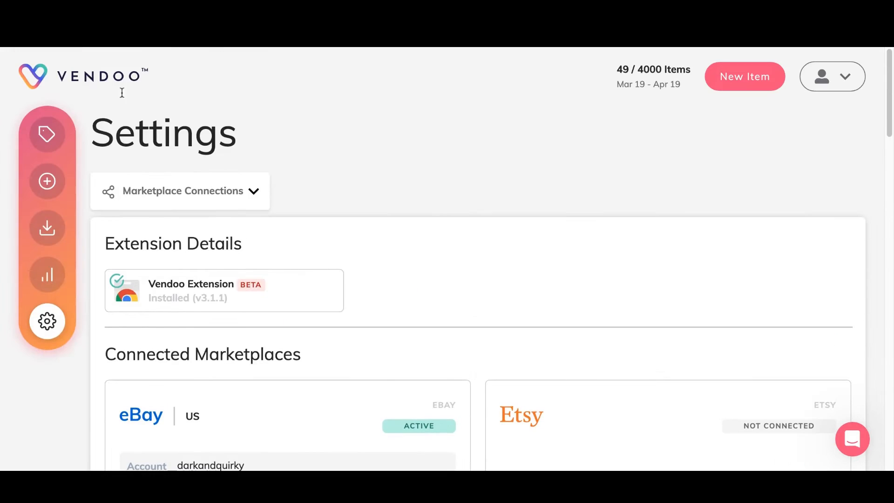
# Step: Return to the inventory and go to the Import page
pyautogui.click(47, 133)
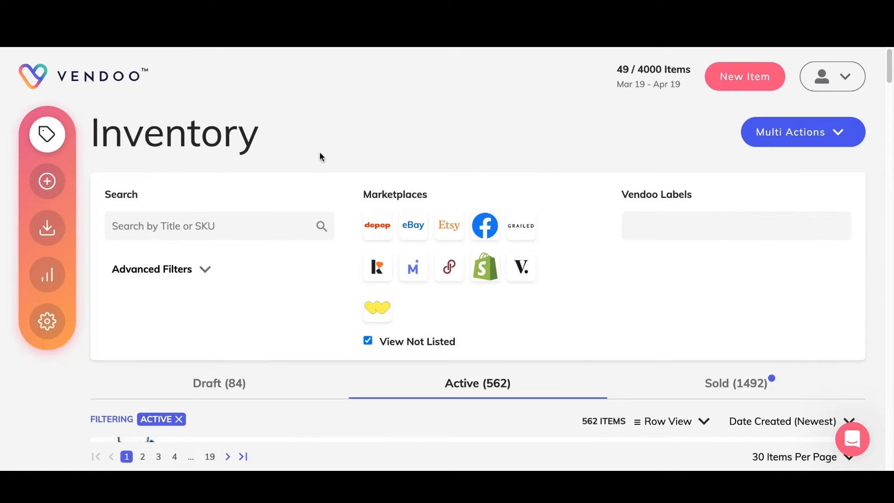
pyautogui.scroll(-3)
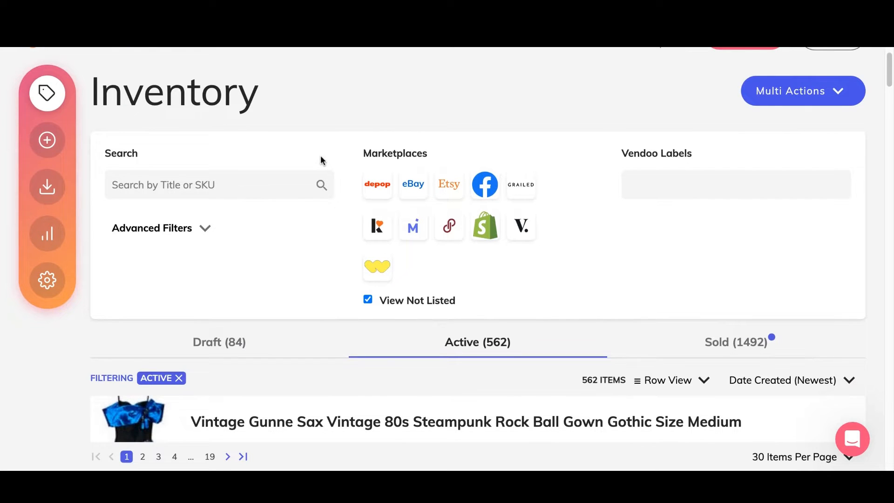
pyautogui.moveTo(47, 184)
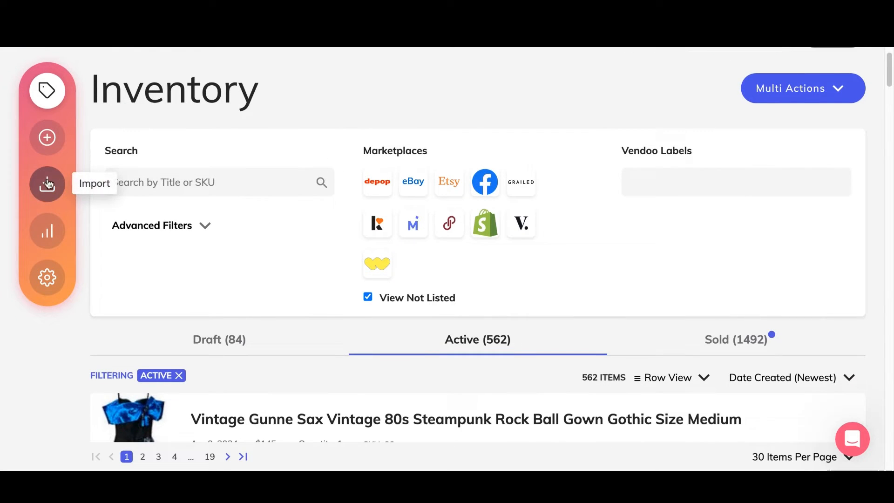
pyautogui.click(47, 183)
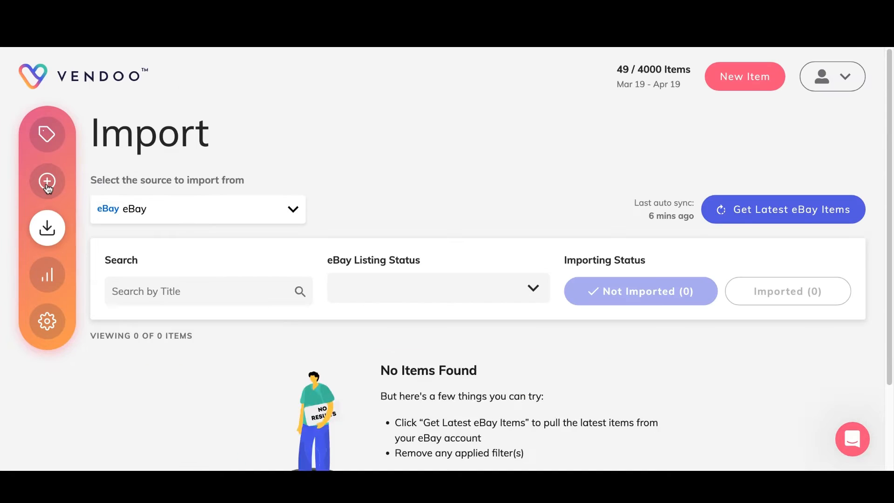
# Step: Switch the import source from eBay to Whatnot and import the Vintage Cocktail Ring Size 6
pyautogui.click(197, 208)
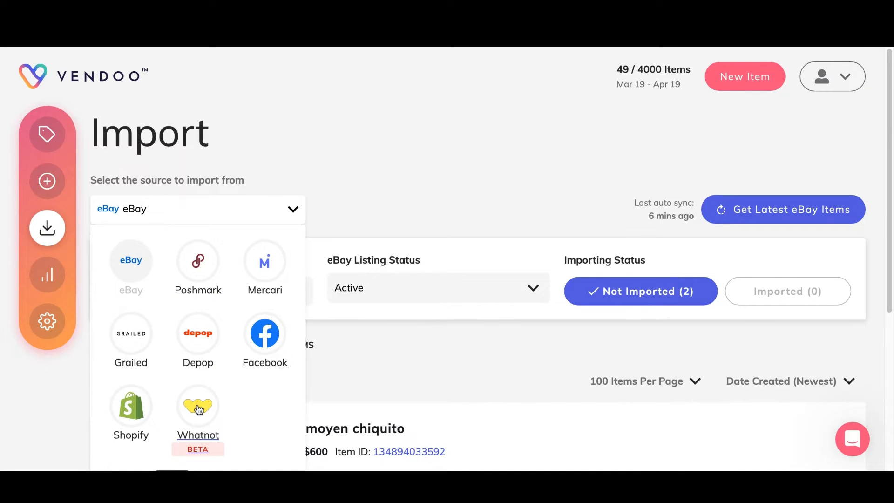
pyautogui.click(197, 407)
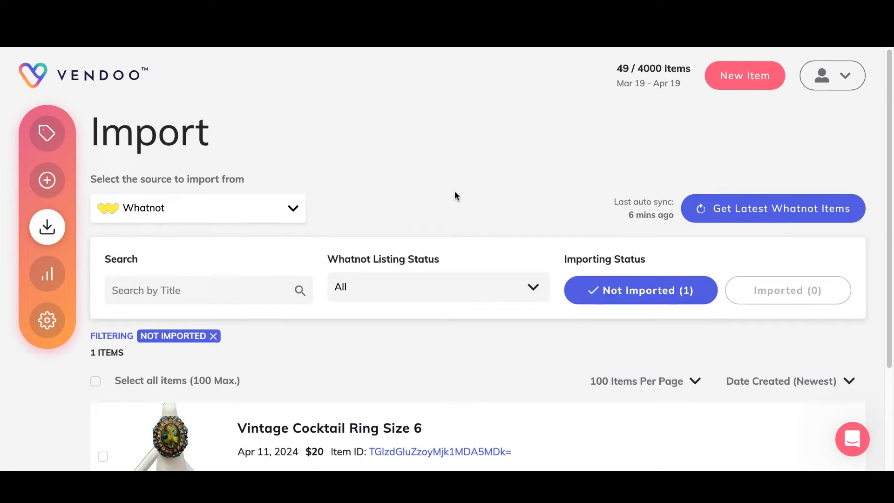
pyautogui.scroll(-3)
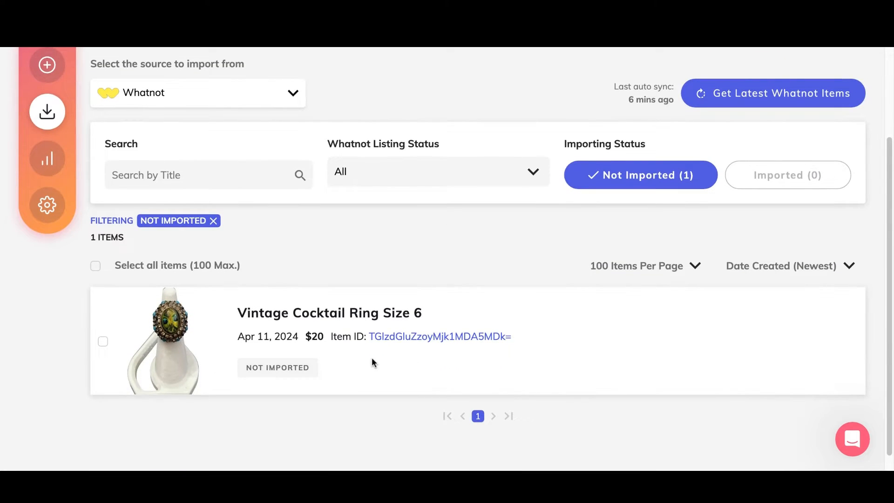
pyautogui.moveTo(477, 308)
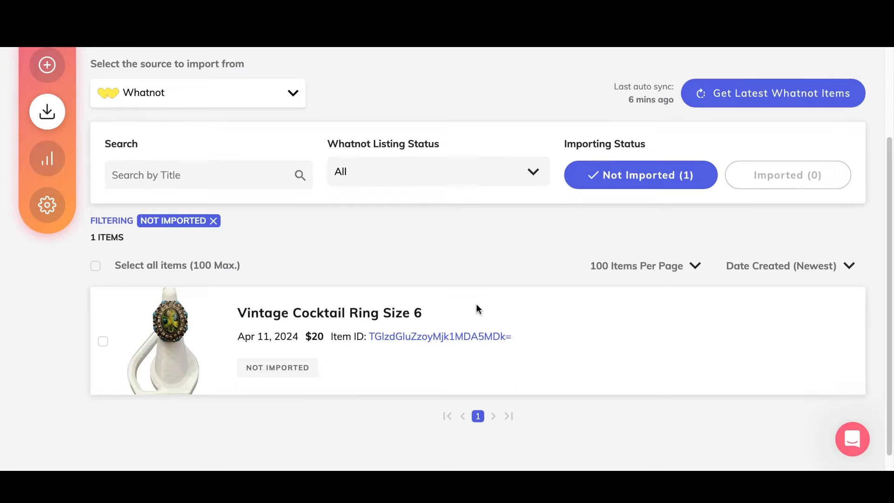
pyautogui.click(103, 341)
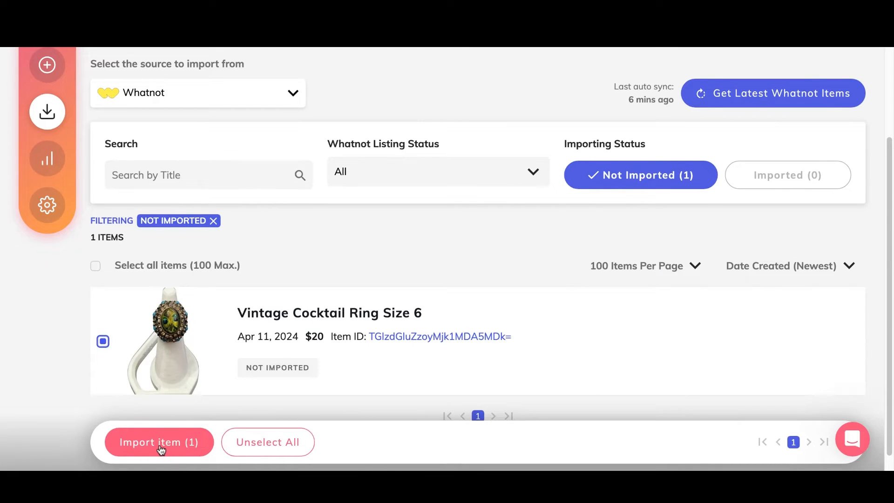
pyautogui.click(158, 441)
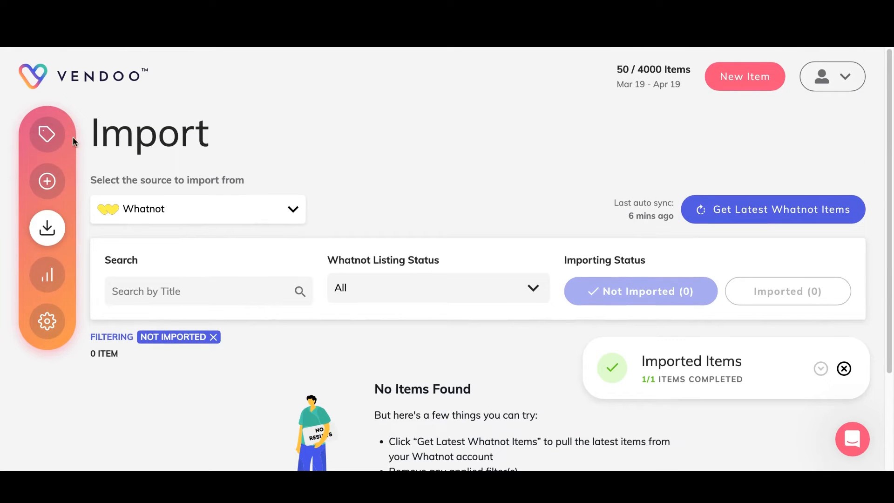
pyautogui.moveTo(47, 134)
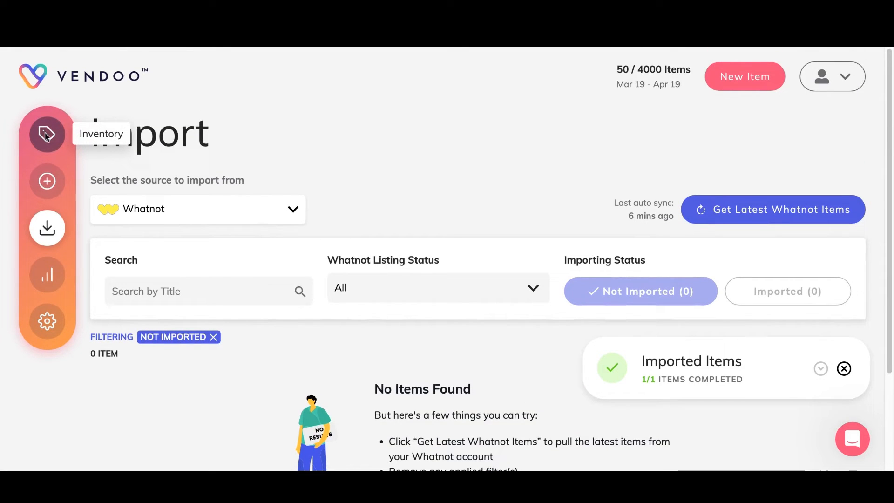
# Step: Check the imported cocktail ring in the Active inventory and search for 'jew'
pyautogui.click(47, 134)
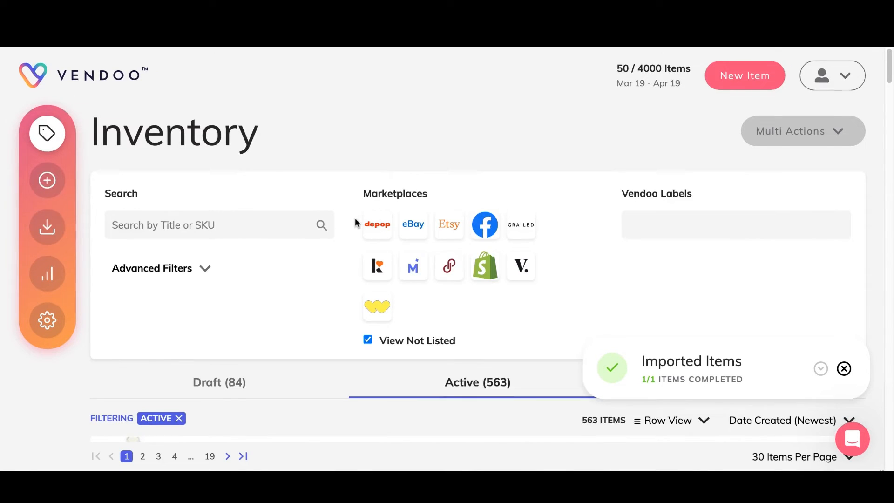
pyautogui.scroll(-3)
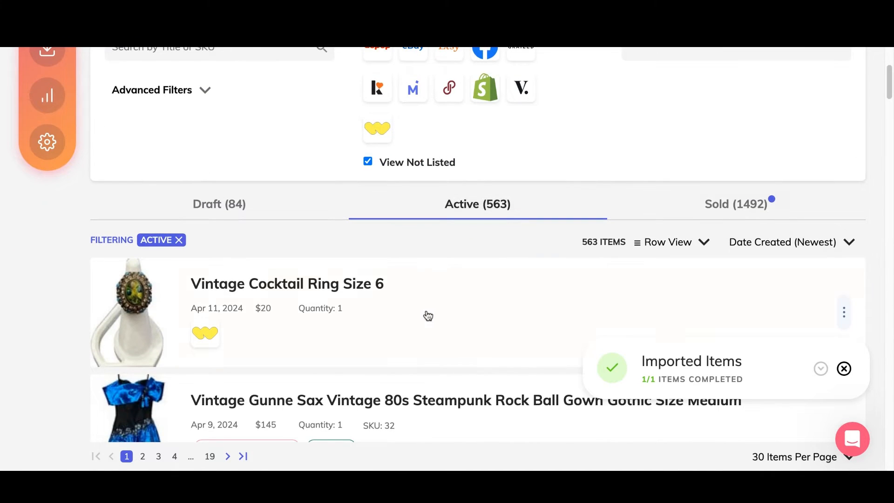
pyautogui.moveTo(205, 333)
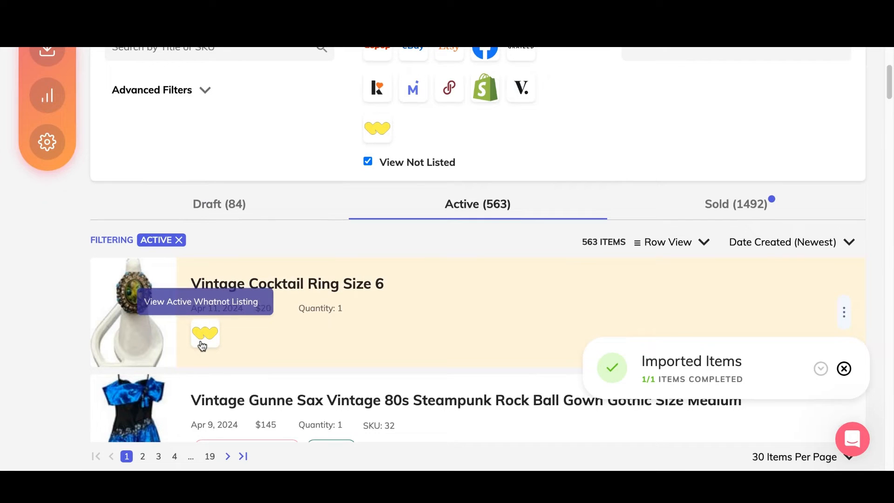
pyautogui.moveTo(392, 341)
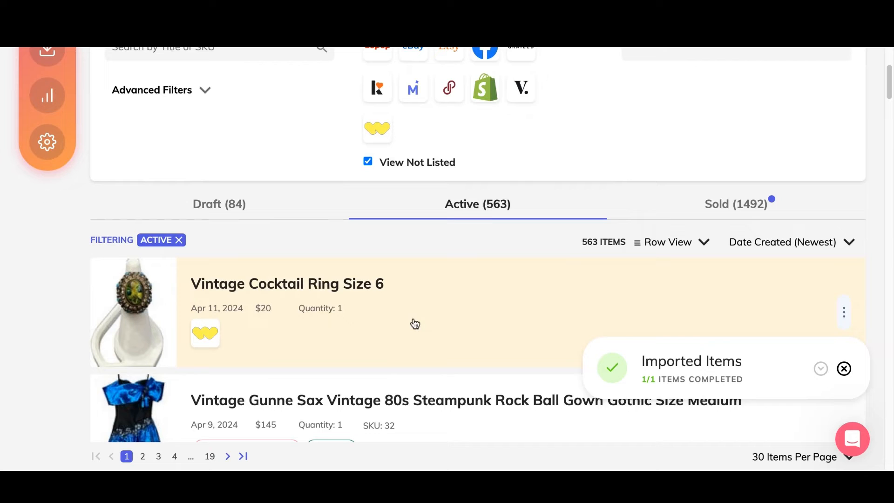
pyautogui.moveTo(428, 332)
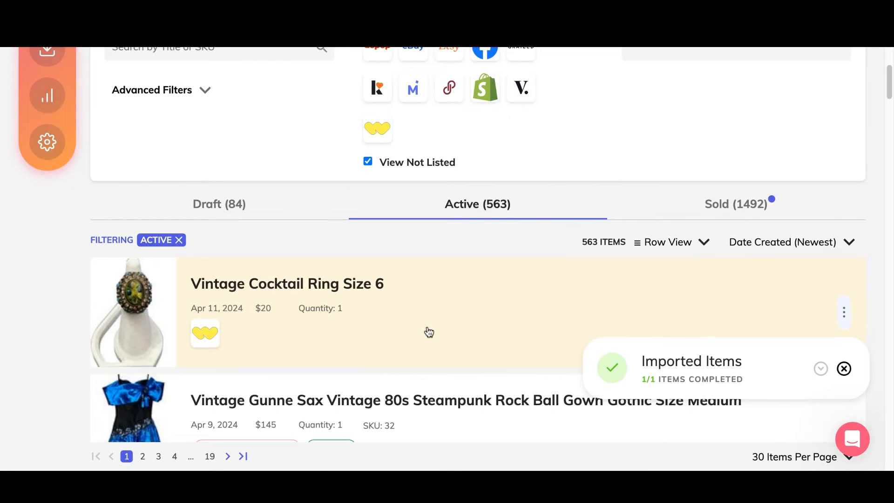
pyautogui.scroll(-3)
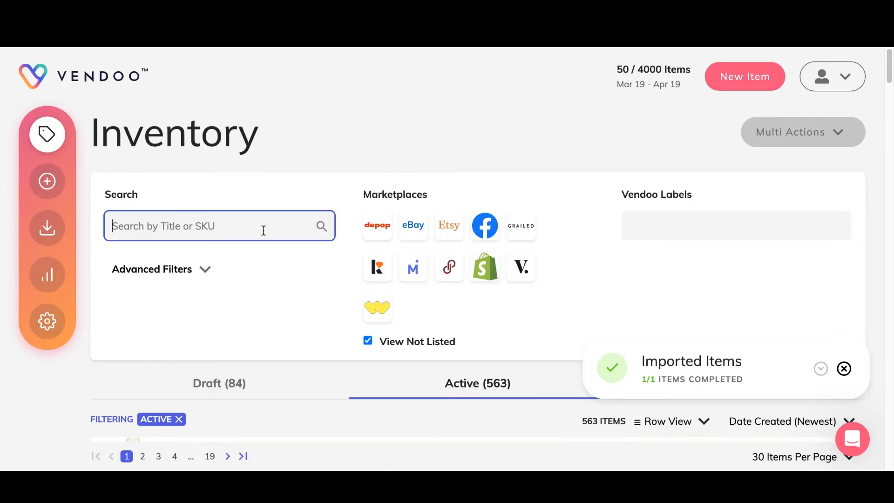
pyautogui.write('jew')
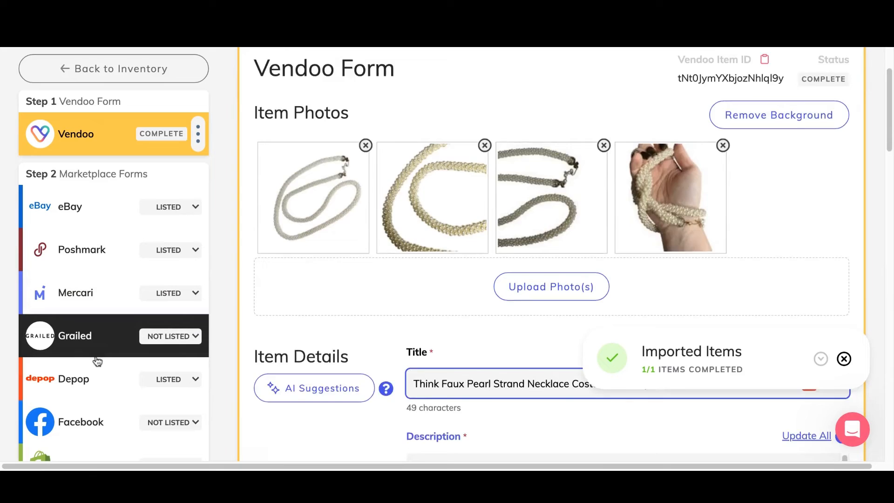
# Step: Keep the Necklaces category and enter a 5 oz weight on the necklace's Whatnot form
pyautogui.scroll(-3)
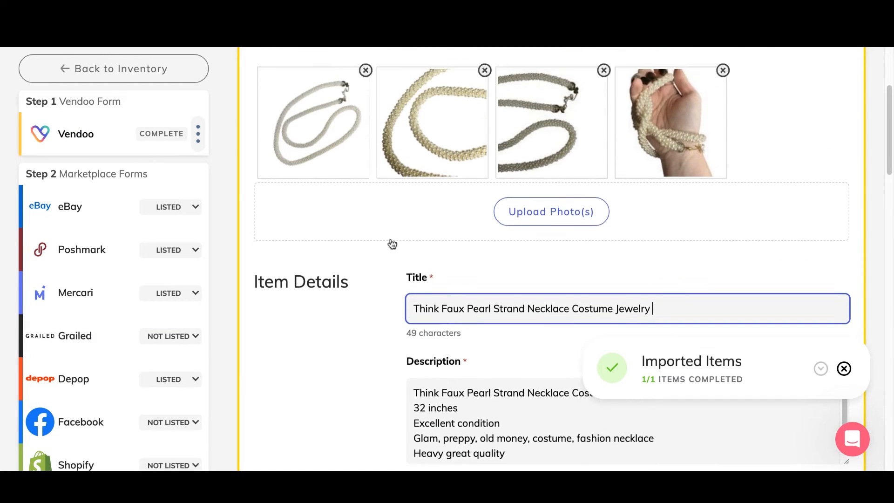
pyautogui.scroll(-3)
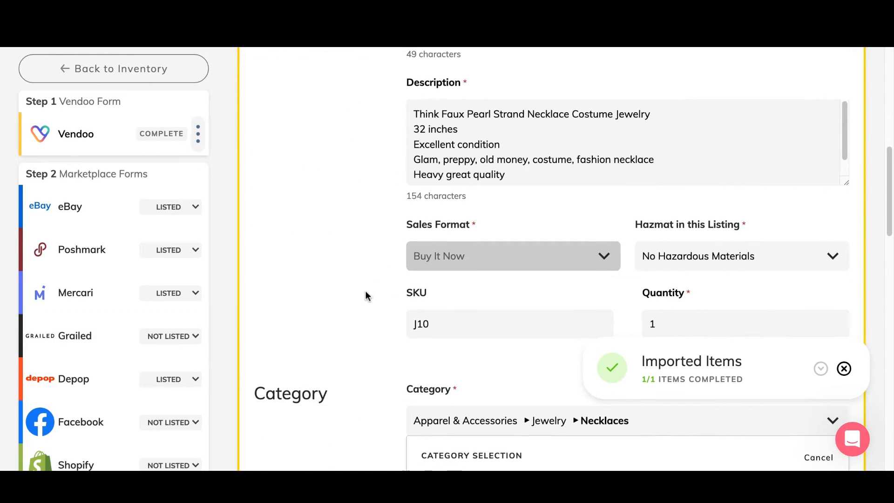
pyautogui.scroll(-3)
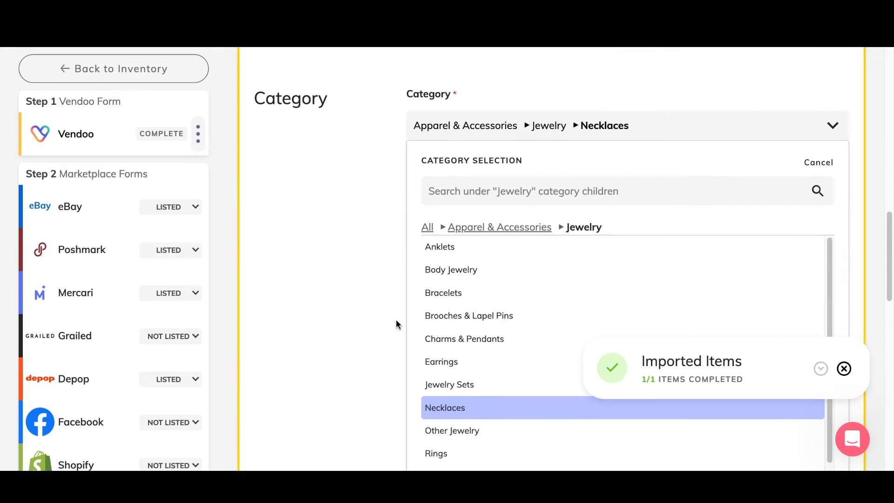
pyautogui.click(445, 406)
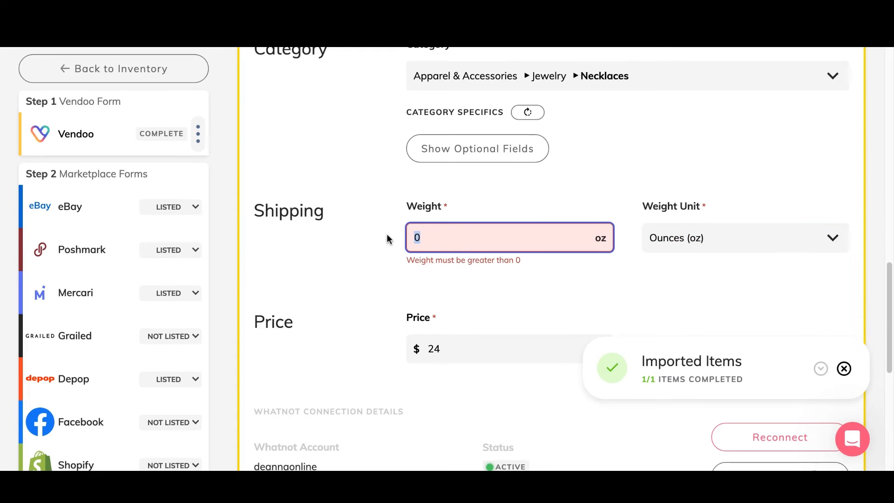
pyautogui.write('5')
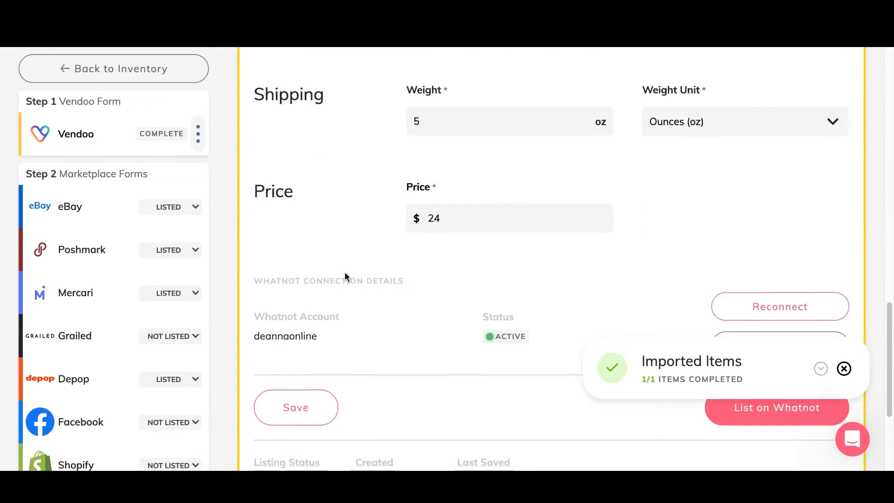
pyautogui.scroll(-3)
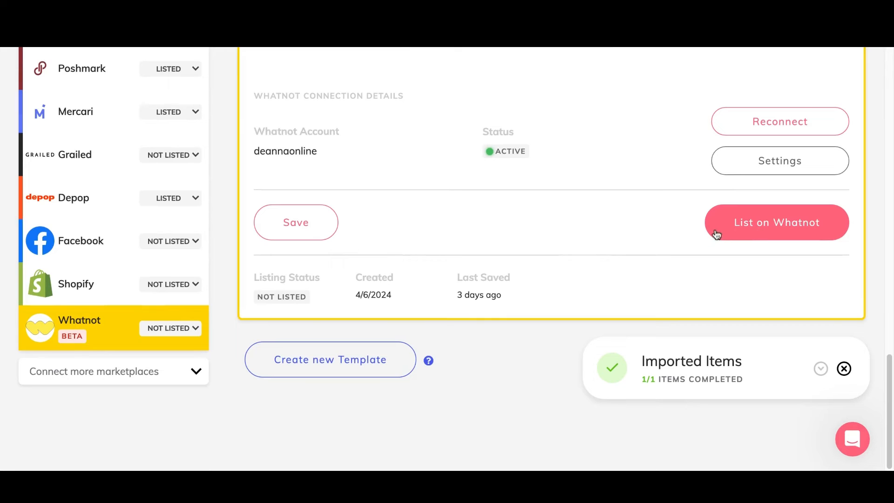
# Step: List the necklace on Whatnot at $24 and return to the inventory
pyautogui.click(777, 222)
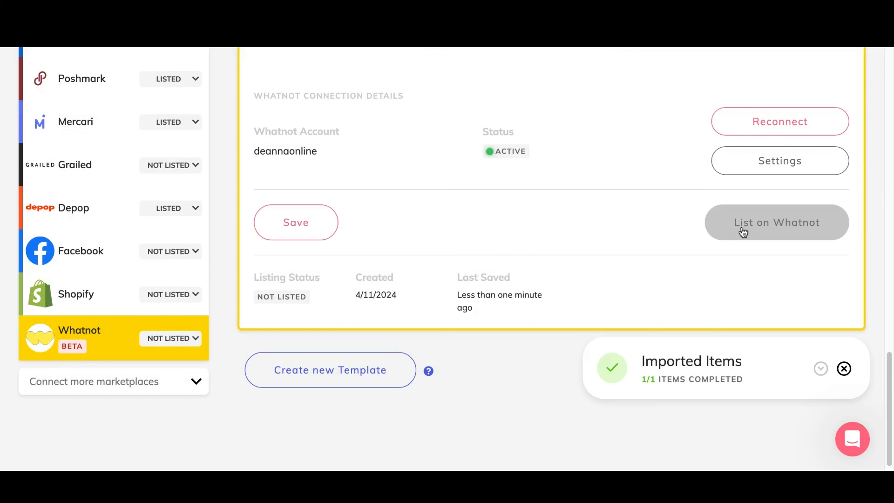
pyautogui.click(777, 223)
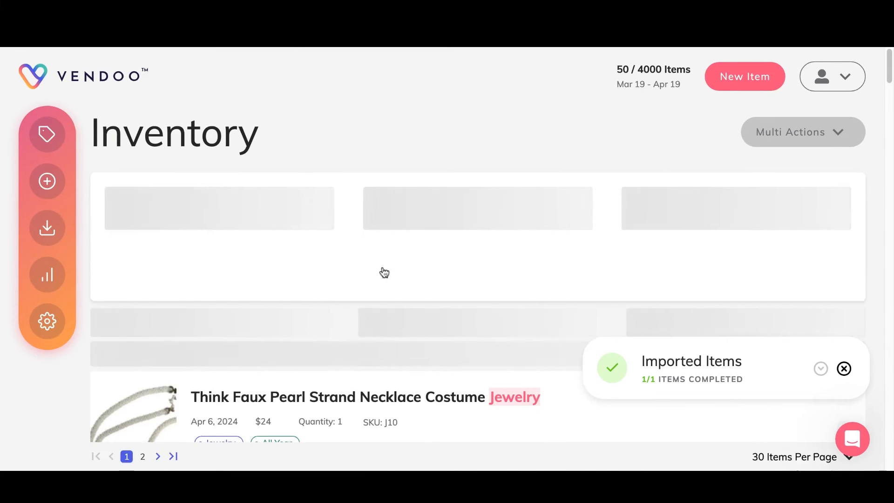
# Step: Show the Sold (24) tab with the detected sale for the Sperry Top Sider boat loafers
pyautogui.scroll(-3)
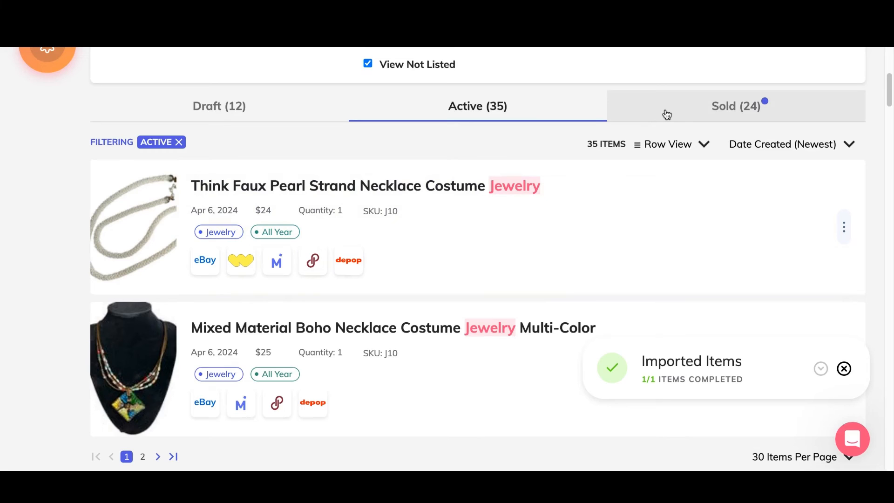
pyautogui.click(736, 107)
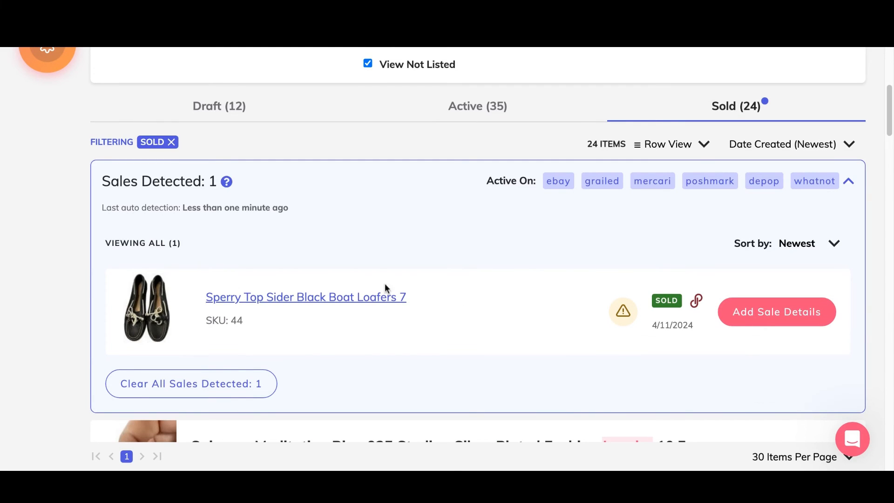
pyautogui.moveTo(204, 184)
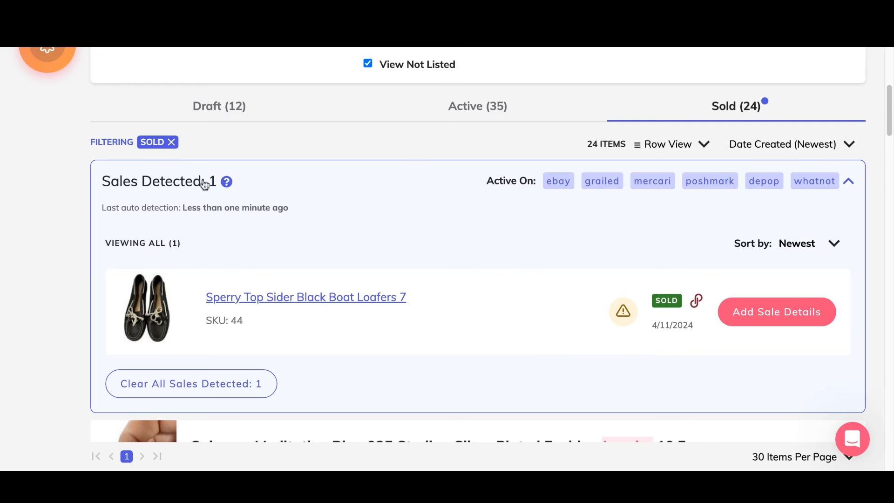